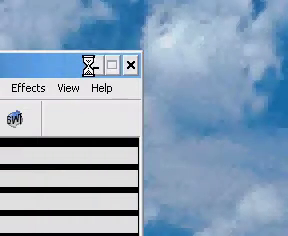
# Step: Close the audio program window to reveal the desktop
pyautogui.click(131, 67)
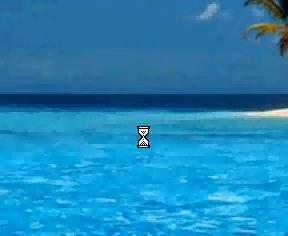
# Step: Open the desktop files folder showing the video file and iHabbix shortcut
pyautogui.click(25, 224)
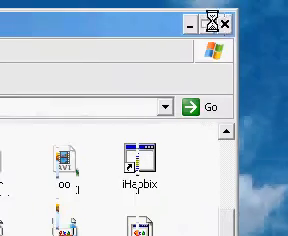
# Step: Scroll through the folder's icons, check the program list, then dismiss it
pyautogui.click(224, 22)
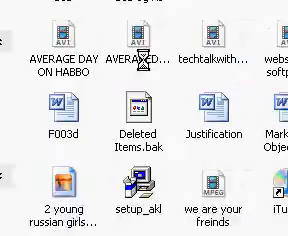
pyautogui.scroll(-3)
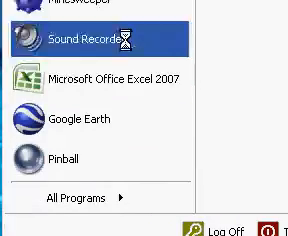
pyautogui.click(80, 41)
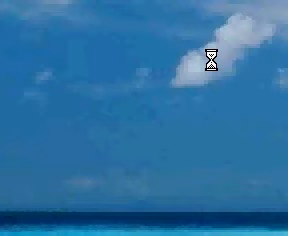